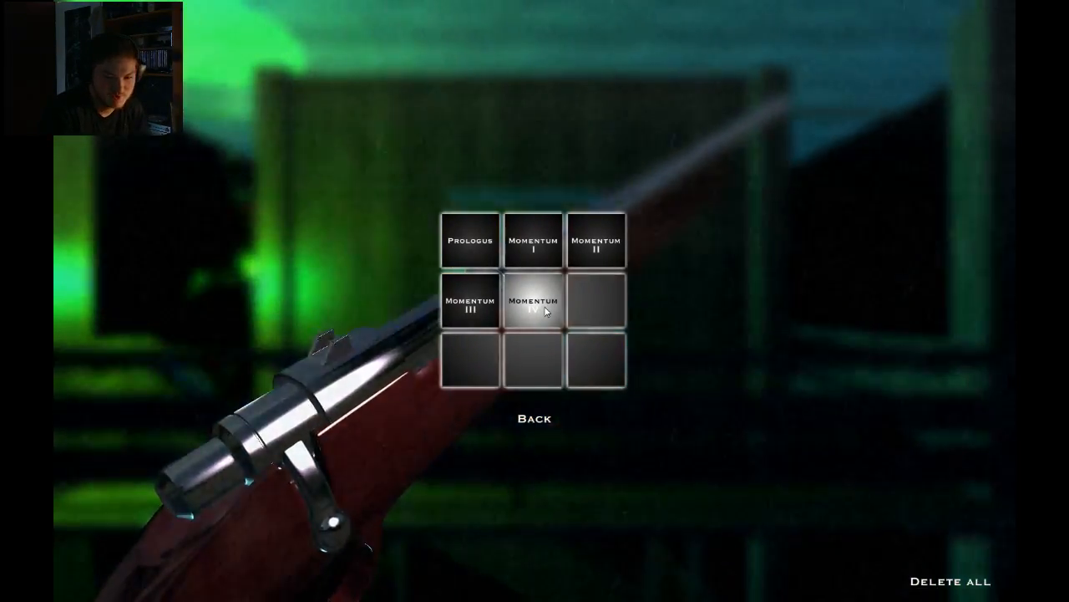
Step: Start the Momentum IV chapter from the chapter-select grid
left_click(533, 301)
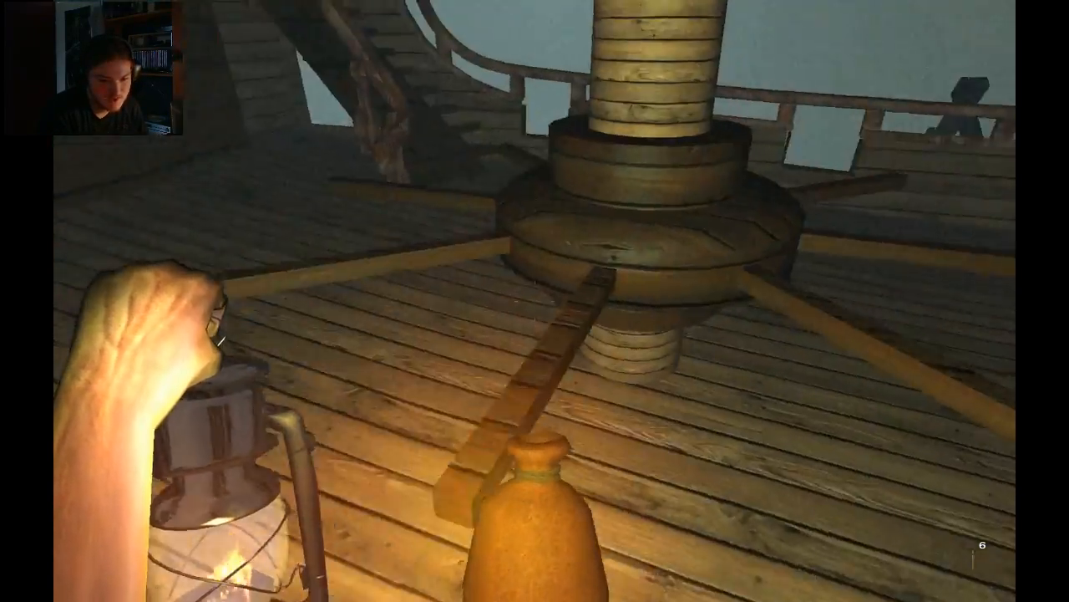
mouse_move(535, 301)
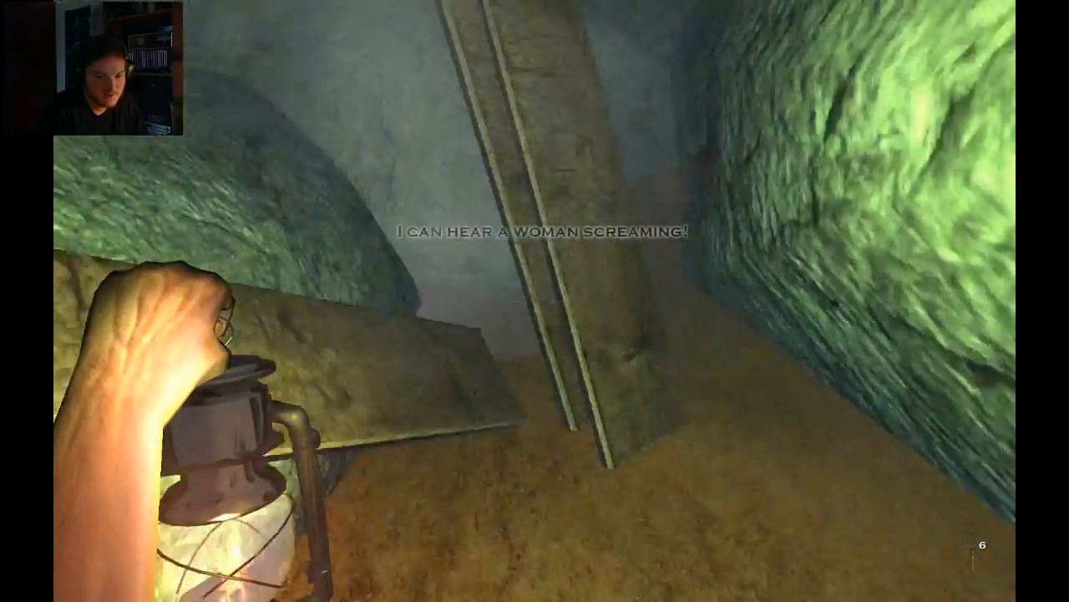
mouse_move(535, 301)
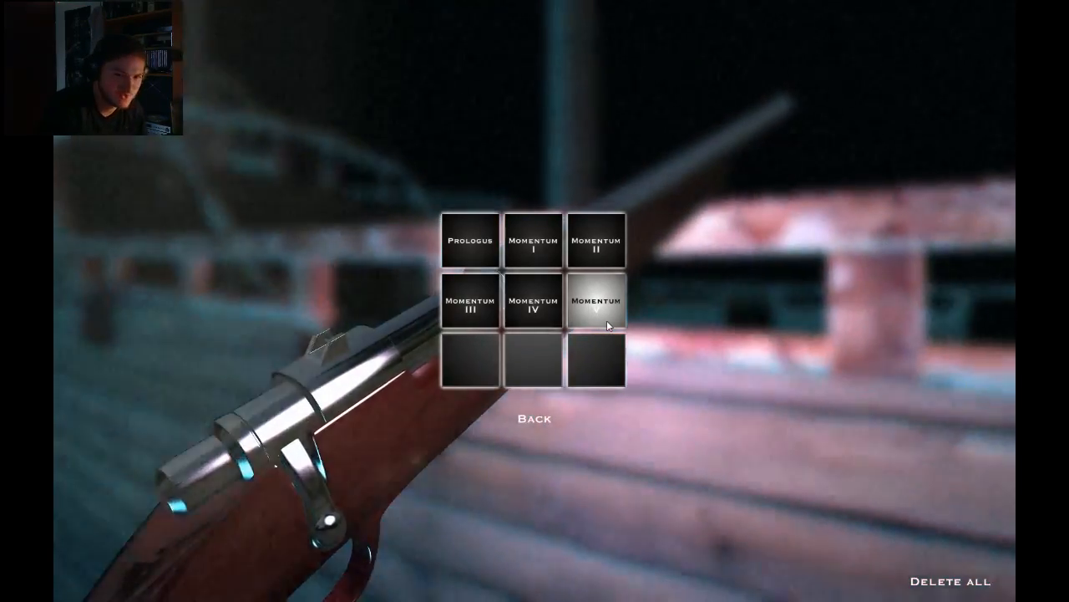
left_click(595, 303)
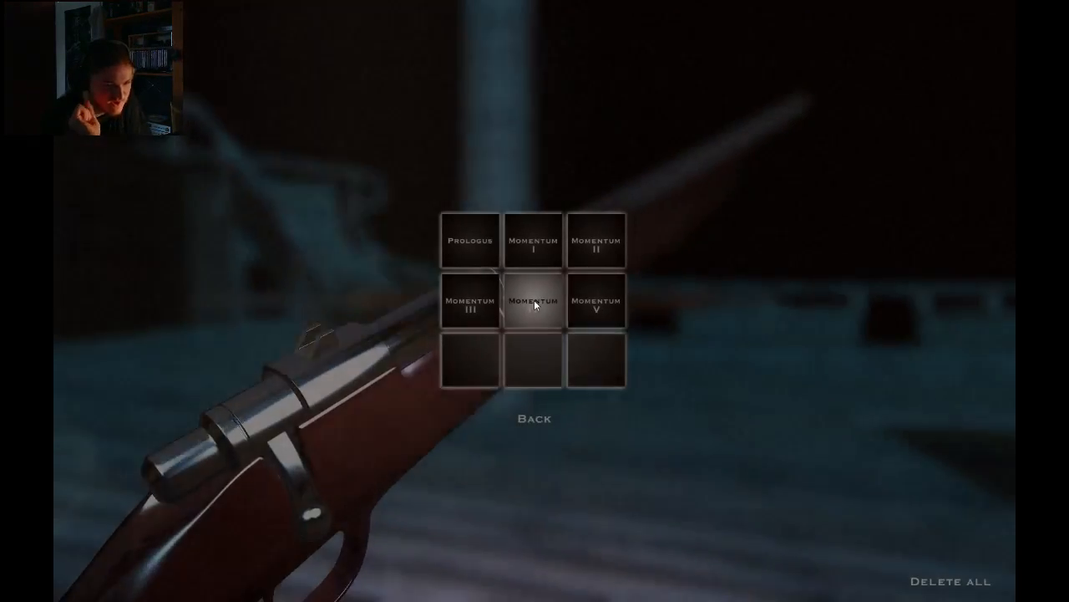
Step: Pick a Momentum chapter tile from the chapter-select grid to replay it
left_click(533, 300)
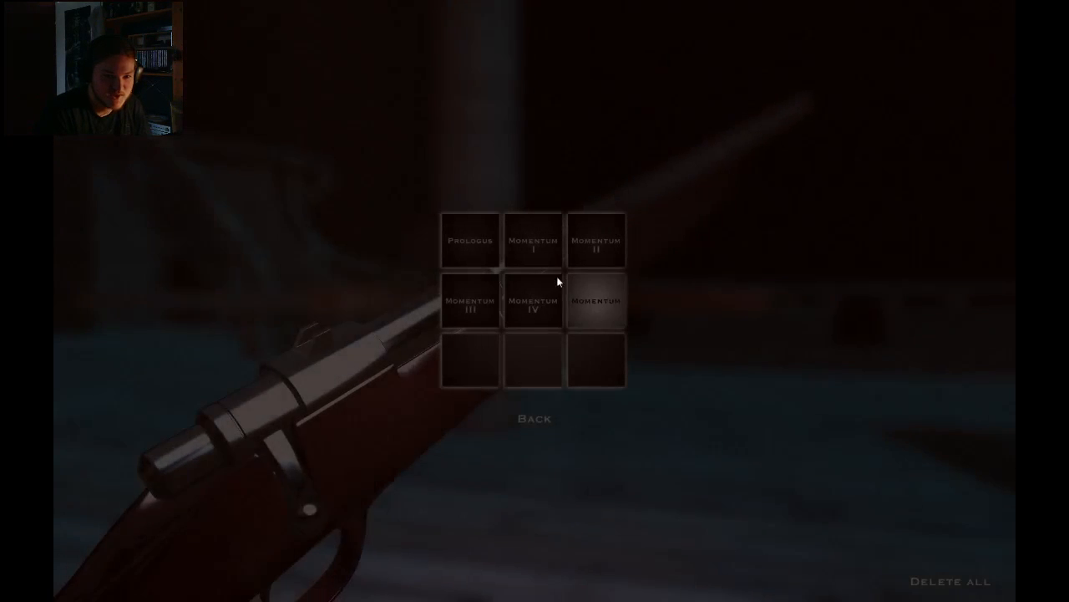
left_click(596, 300)
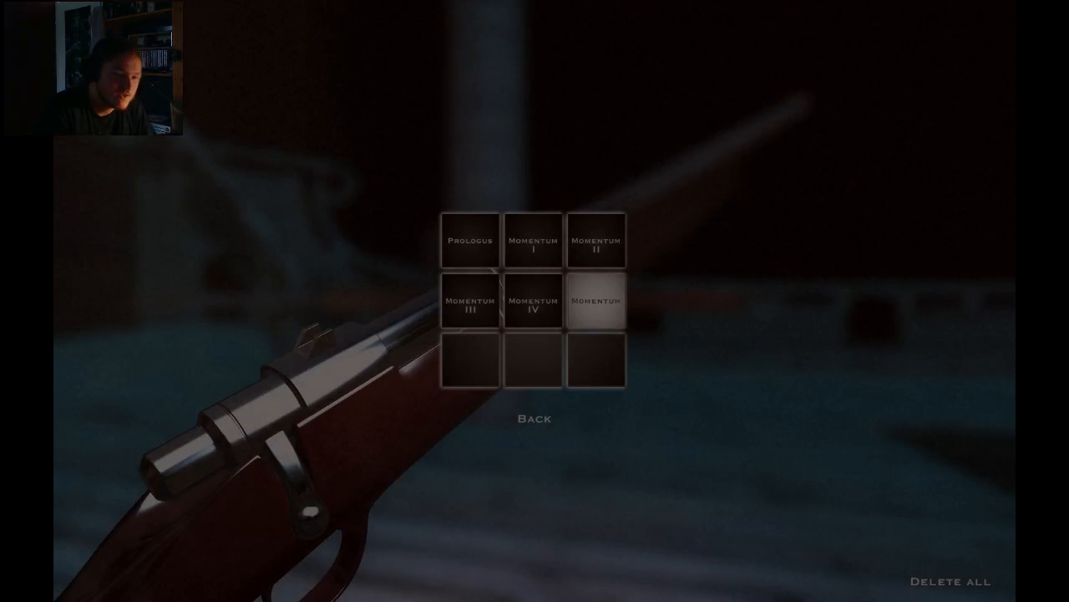
Step: Load Momentum V from the last tile in the chapter-select grid
left_click(596, 301)
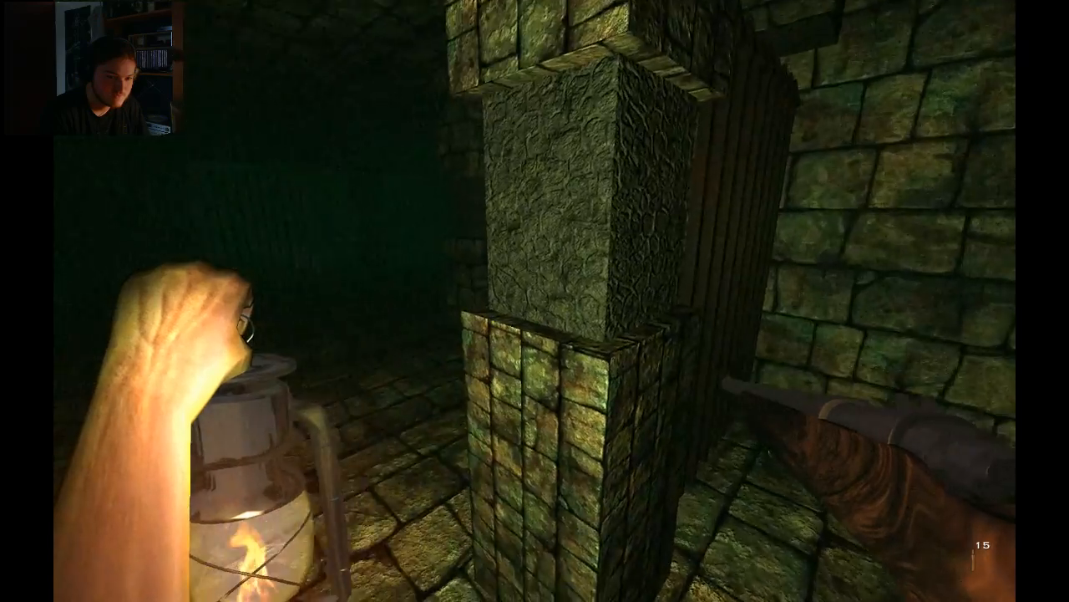
mouse_move(535, 301)
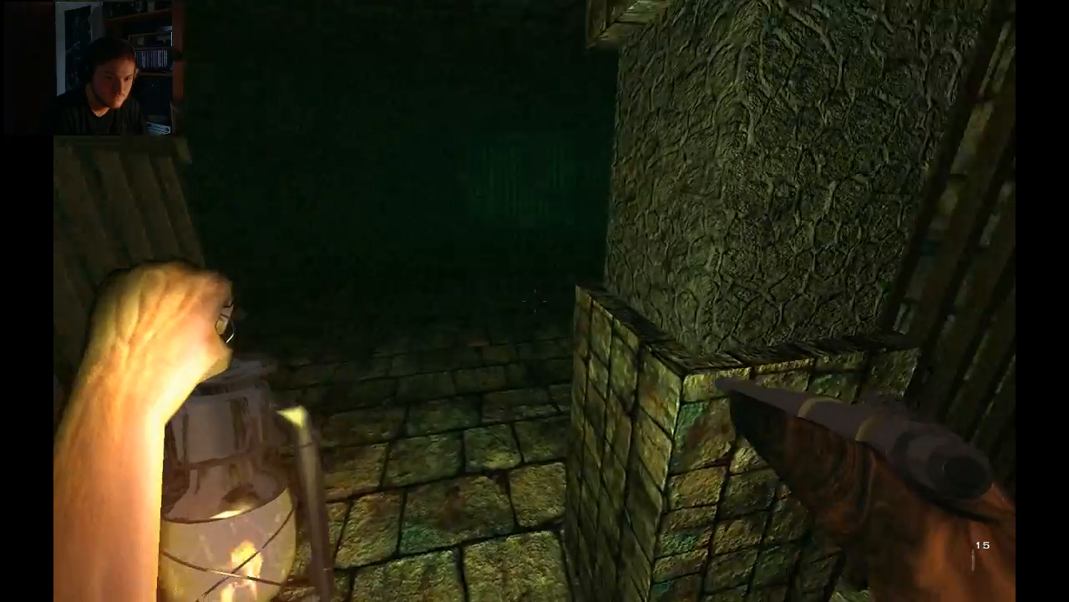